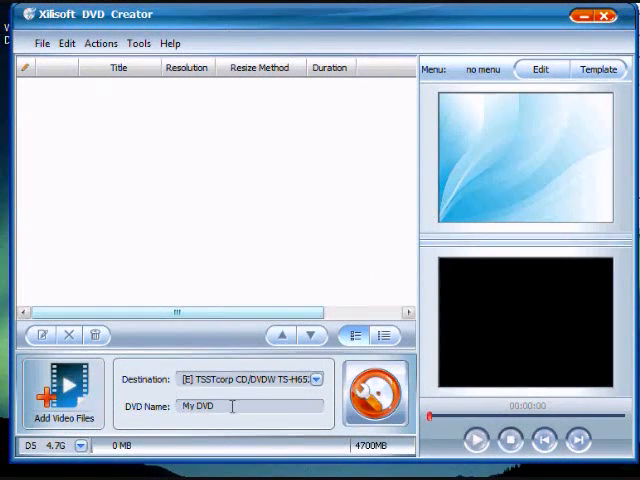
Show the File menu's Add Video Files and Add Video Folder options
left_click(41, 43)
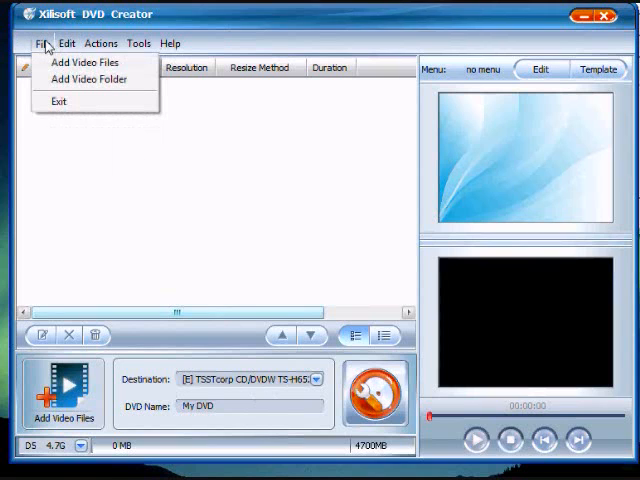
Add the 'rush hour 3 dvd' video file from the MOVIES folder to the project
left_click(85, 62)
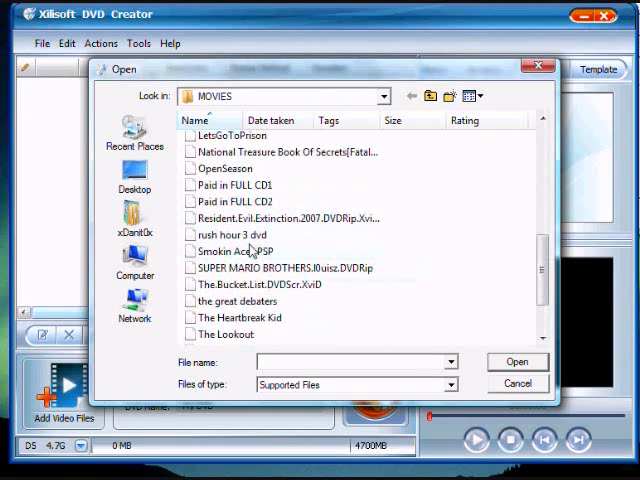
left_click(234, 234)
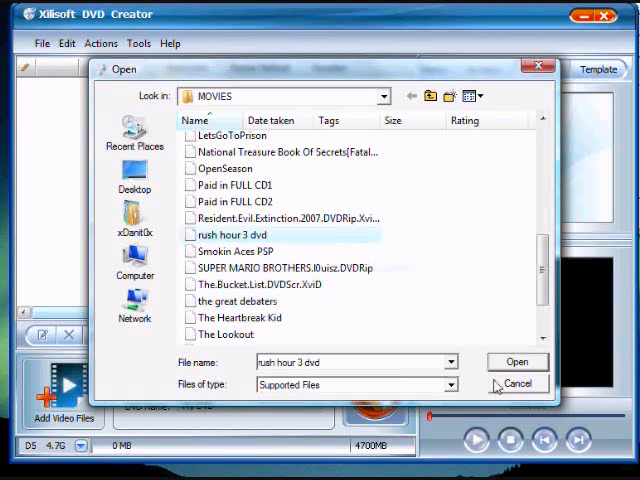
left_click(516, 361)
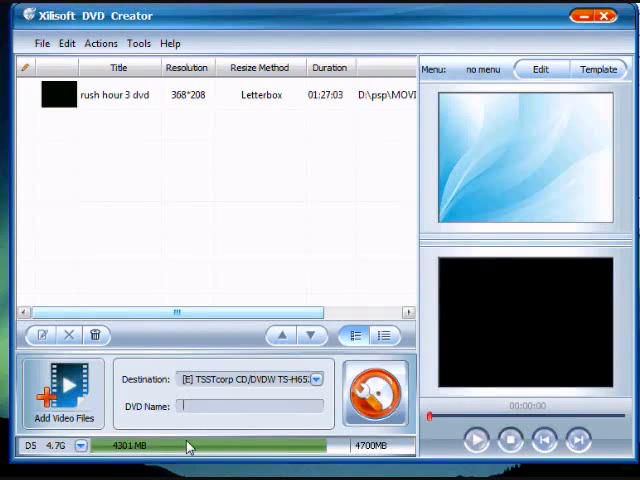
Enter 'RUSH HOUR 3' as the DVD name
type("RUSH HOUR 3")
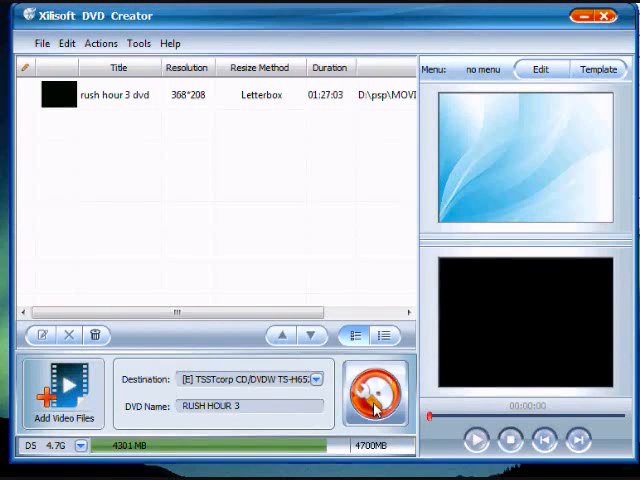
Start the burn, ignore the blank-disc warning, abort, then choose Save as DVD Folder
left_click(375, 393)
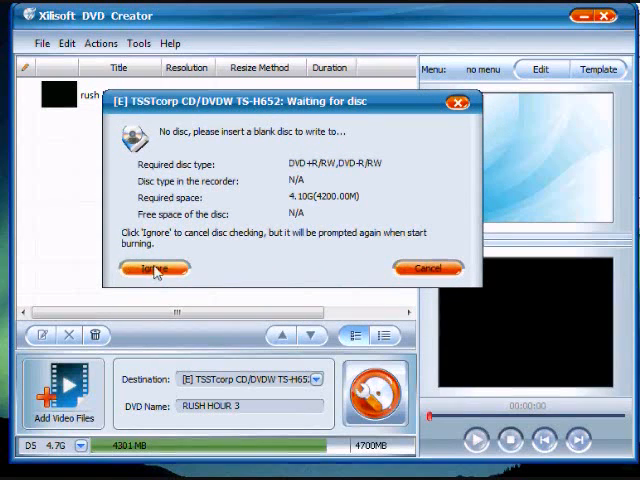
left_click(163, 267)
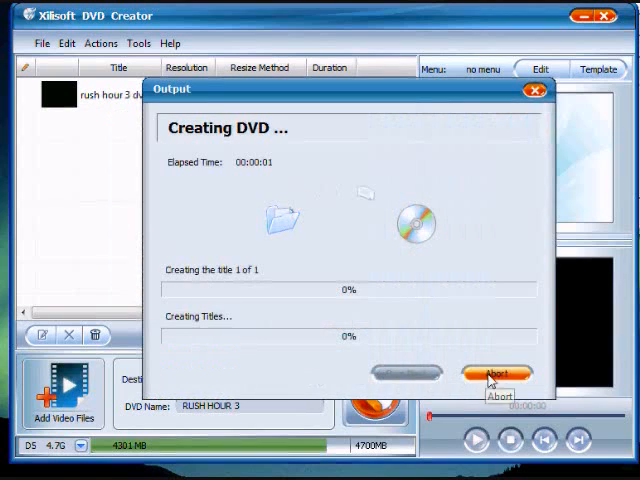
left_click(497, 377)
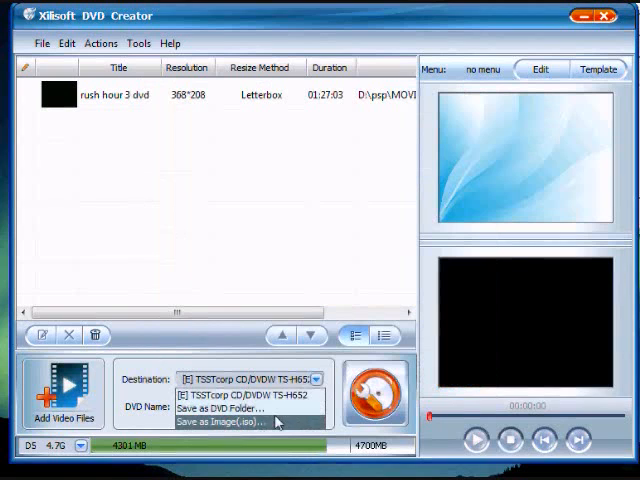
left_click(224, 408)
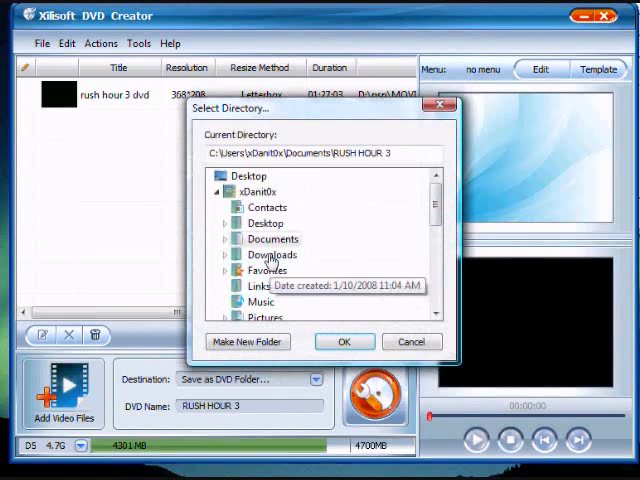